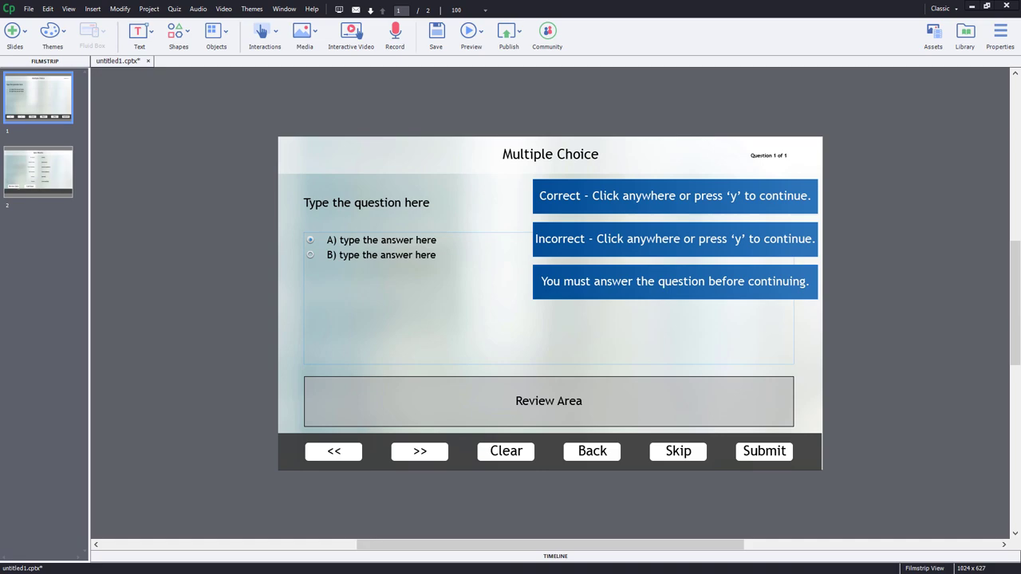
mouse_move(38, 457)
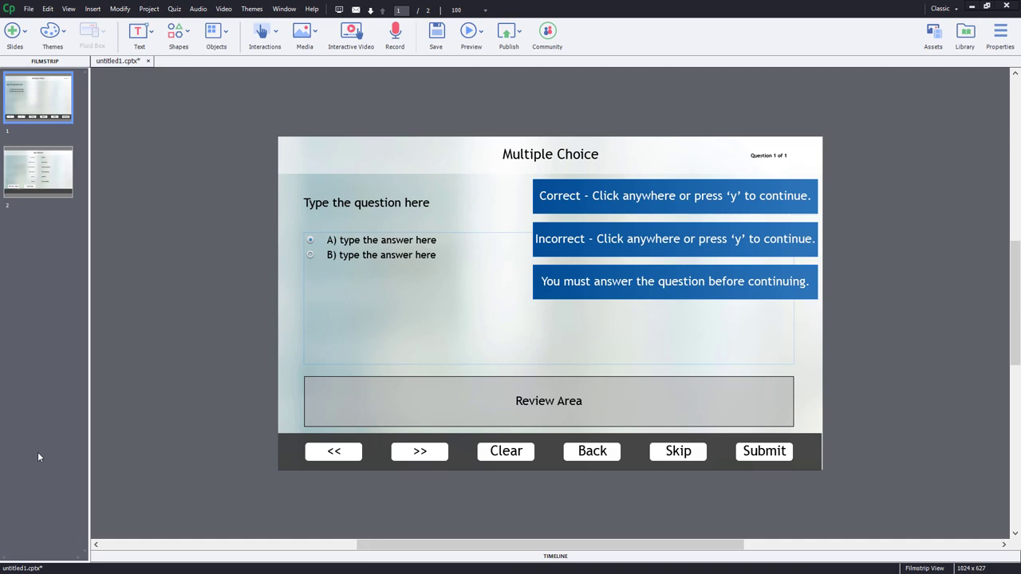
mouse_move(460, 477)
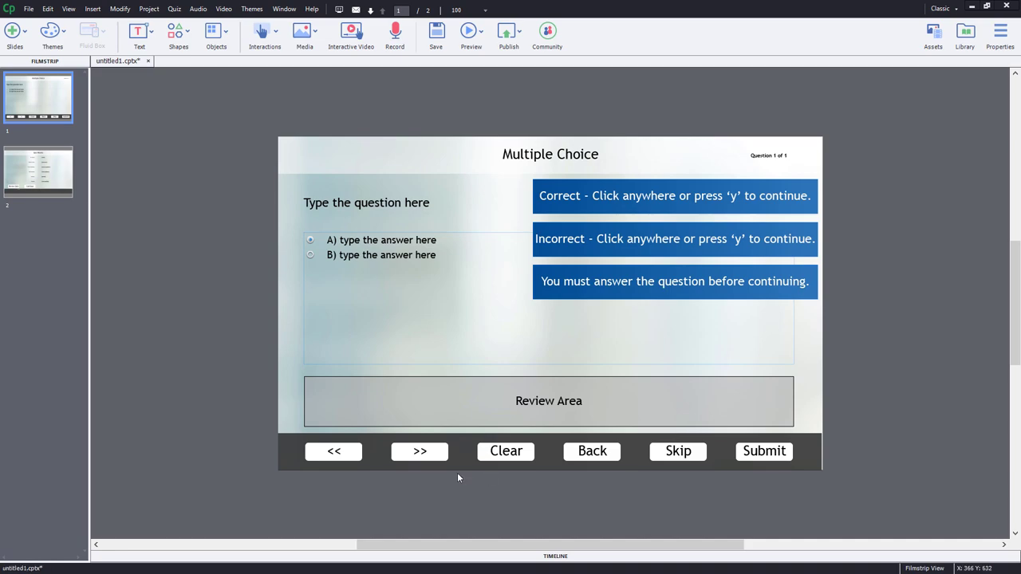
mouse_move(766, 459)
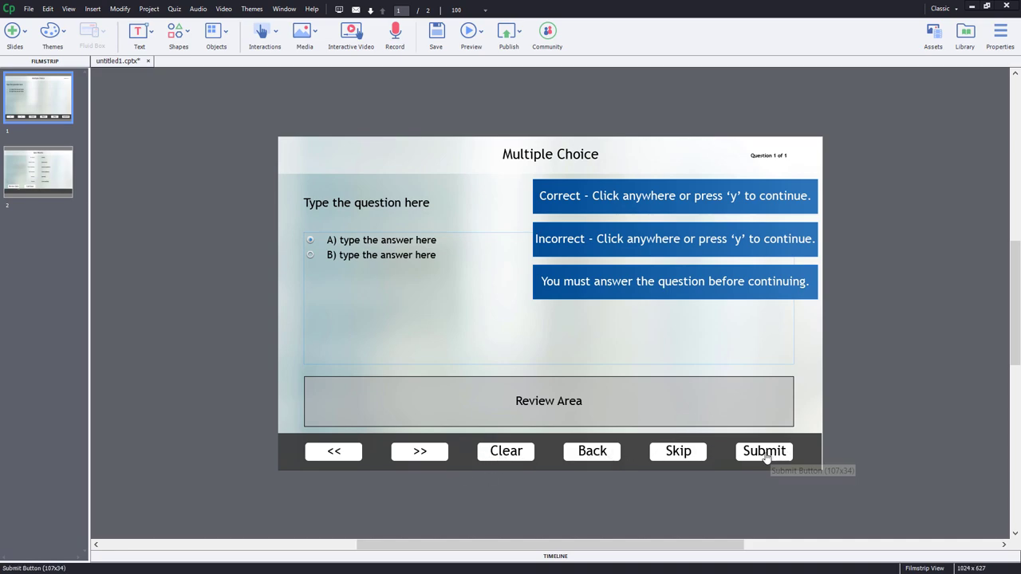
mouse_move(766, 458)
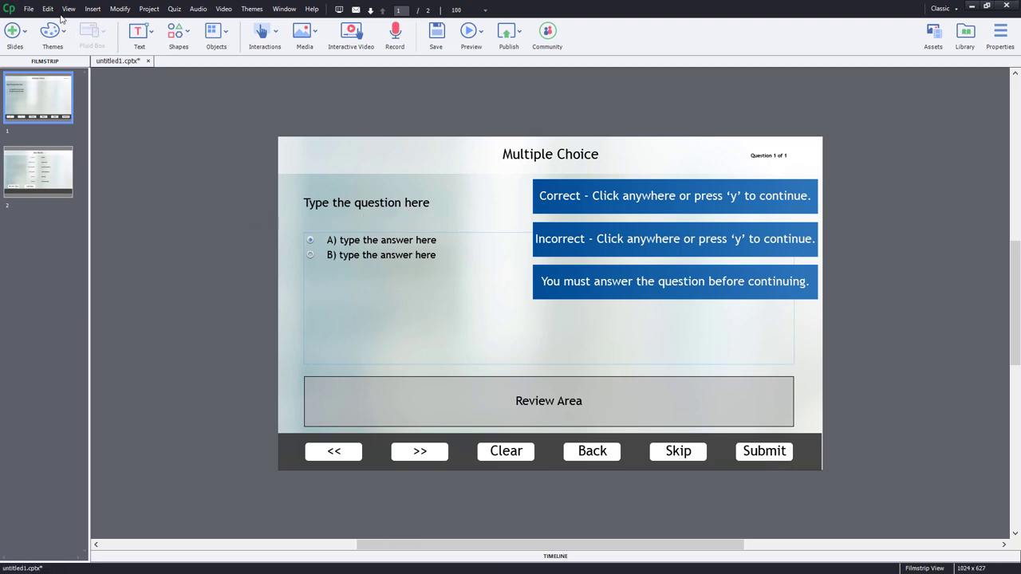
Reach the Quiz Default Labels page in Preferences.
click(51, 9)
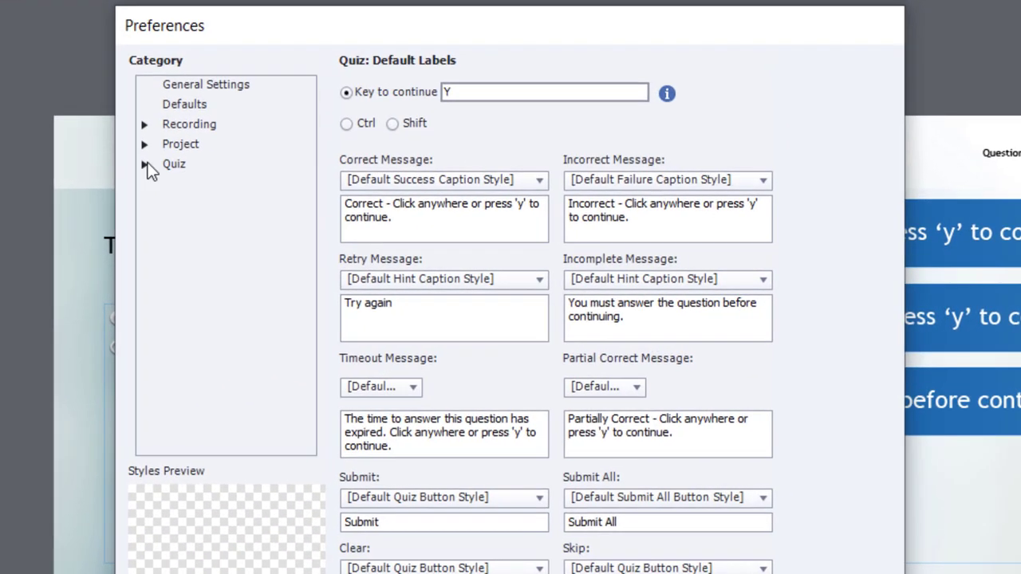
click(147, 162)
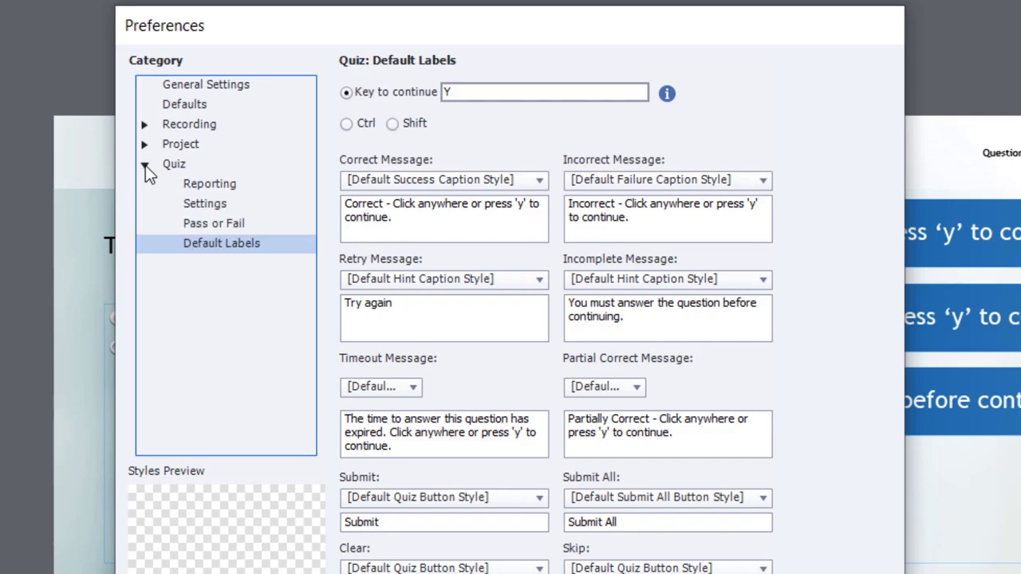
click(174, 163)
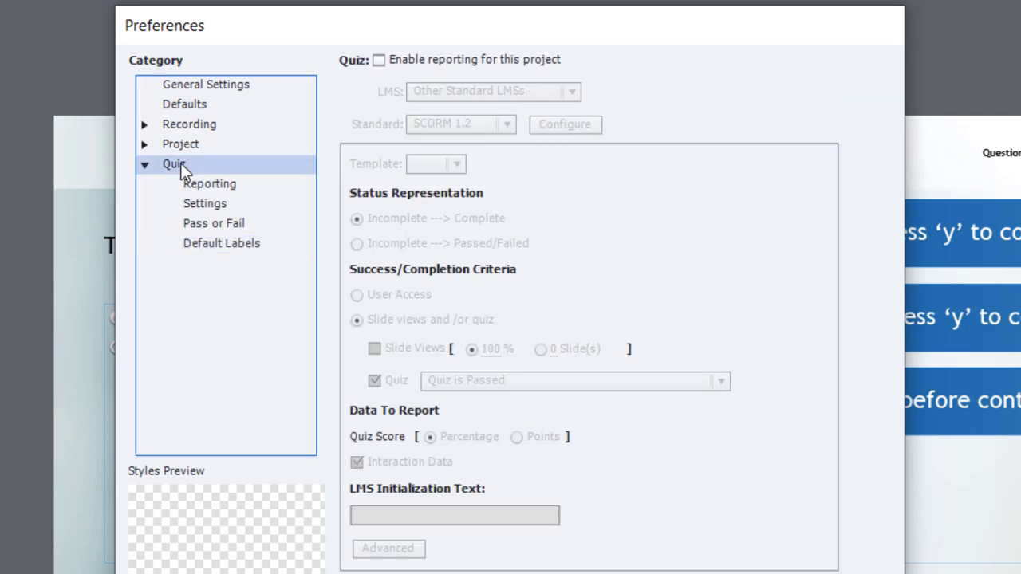
click(221, 243)
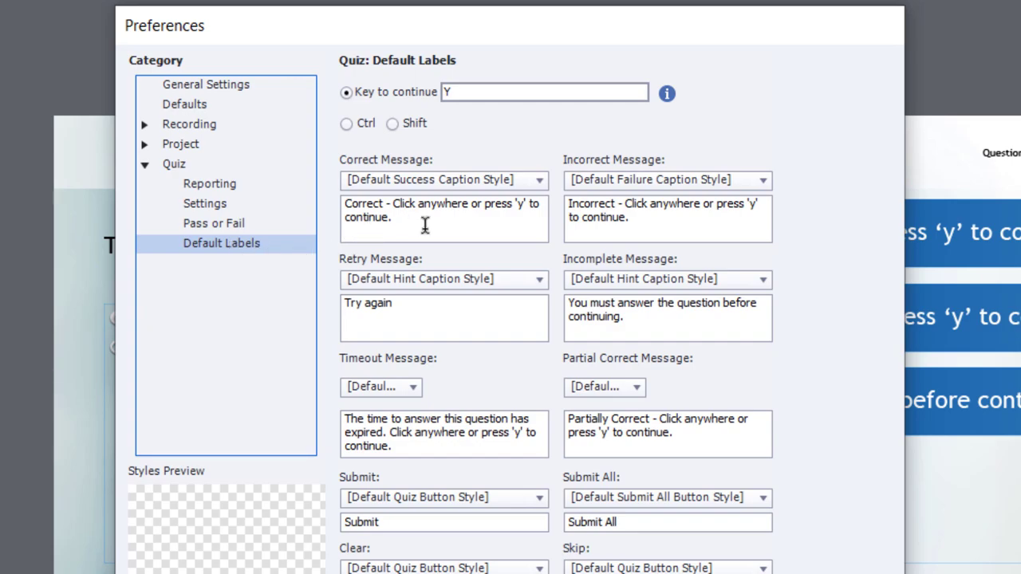
mouse_move(444, 227)
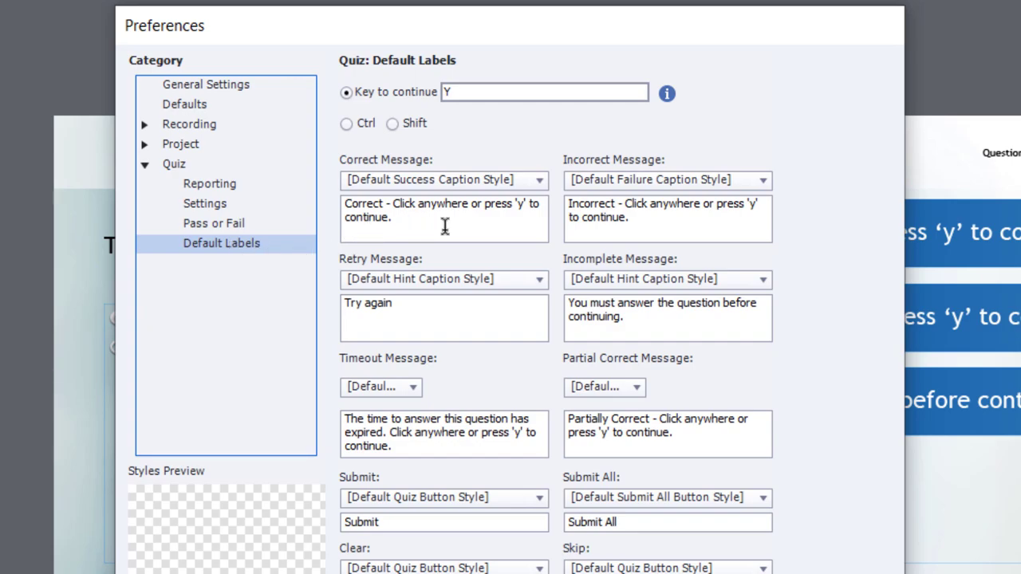
mouse_move(677, 313)
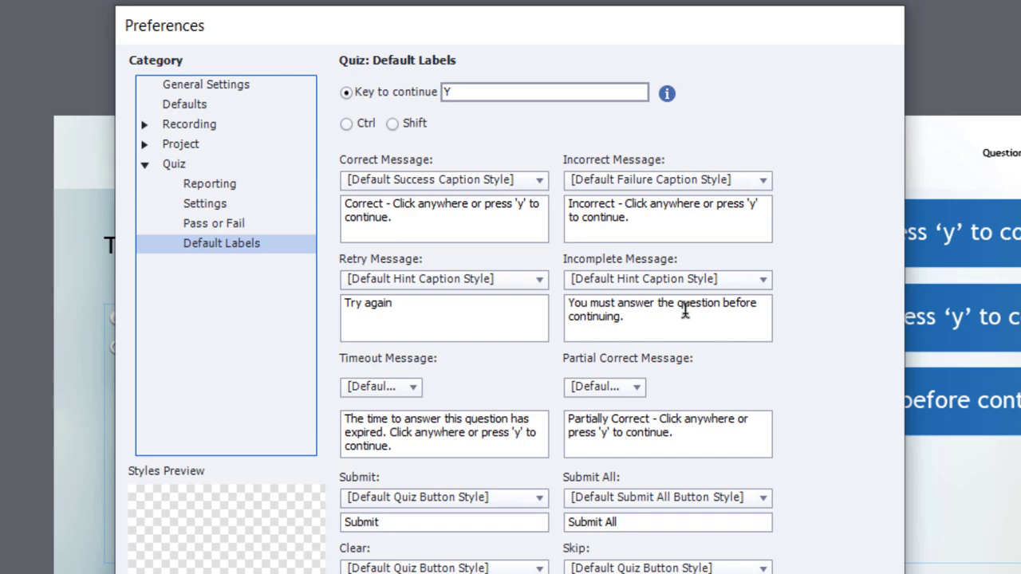
mouse_move(374, 524)
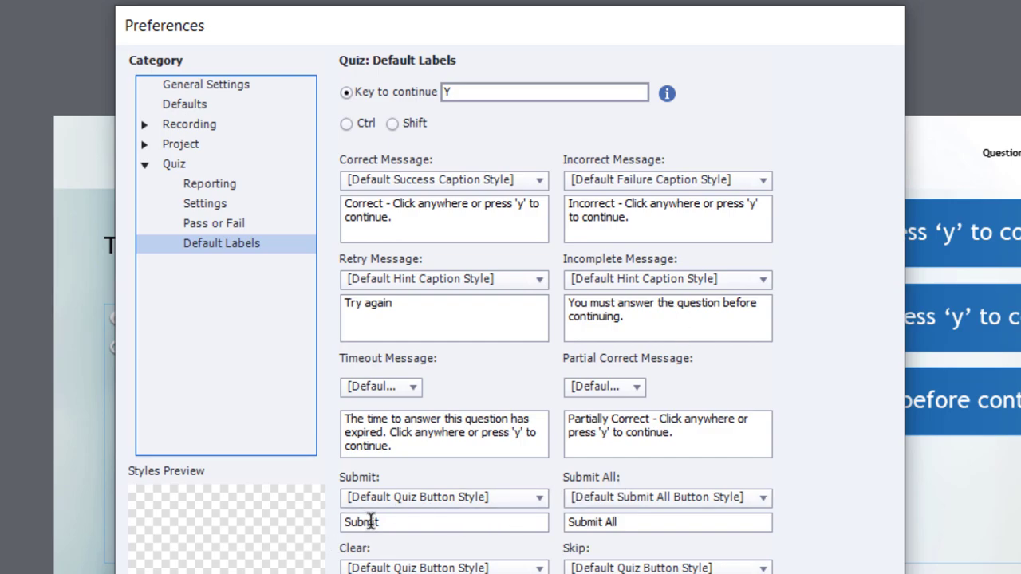
mouse_move(660, 505)
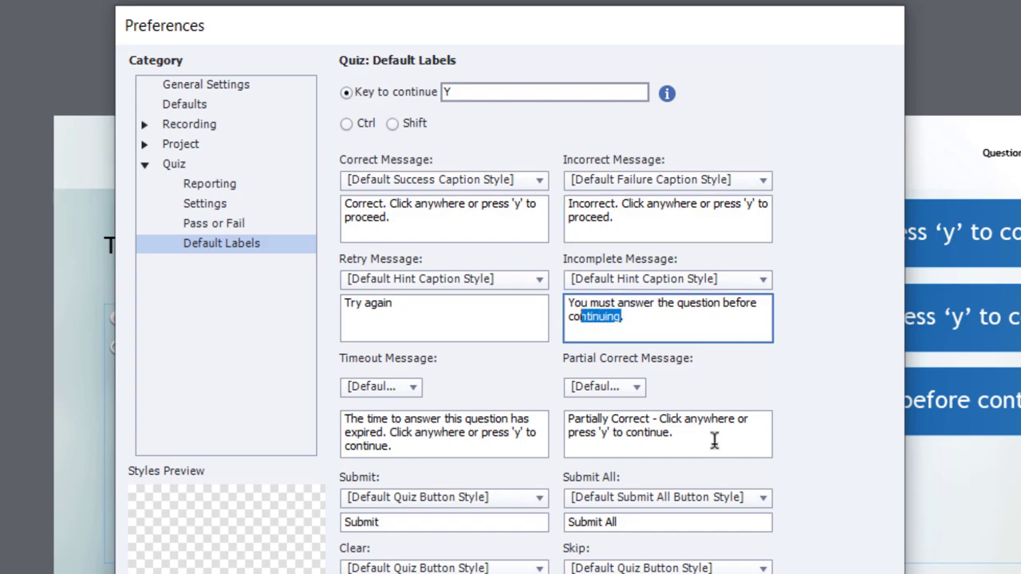
Finish the Incomplete message with 'proceed' and relabel buttons SUBMIT and SUBMIT ALL.
text(proceed)
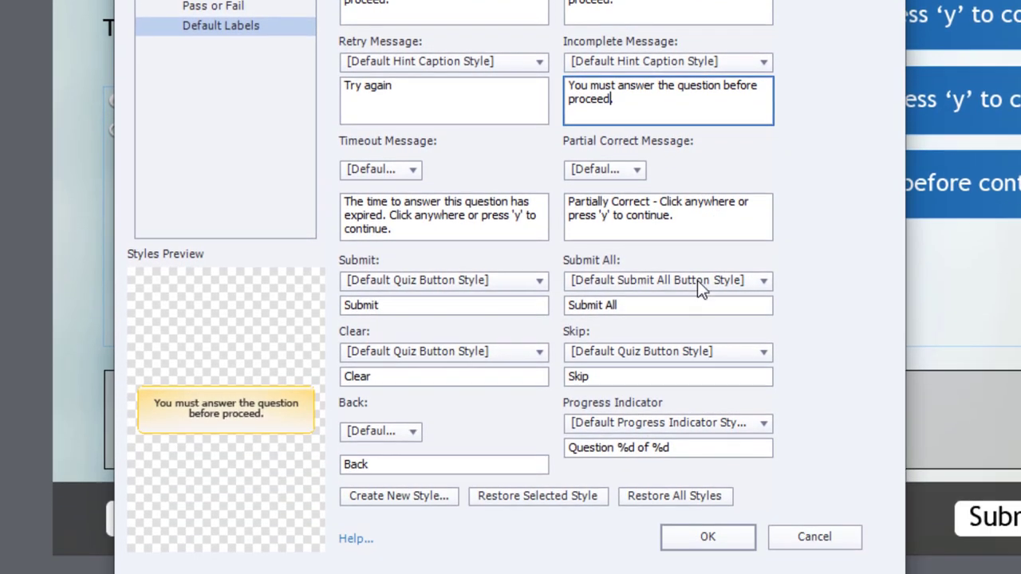
mouse_move(753, 413)
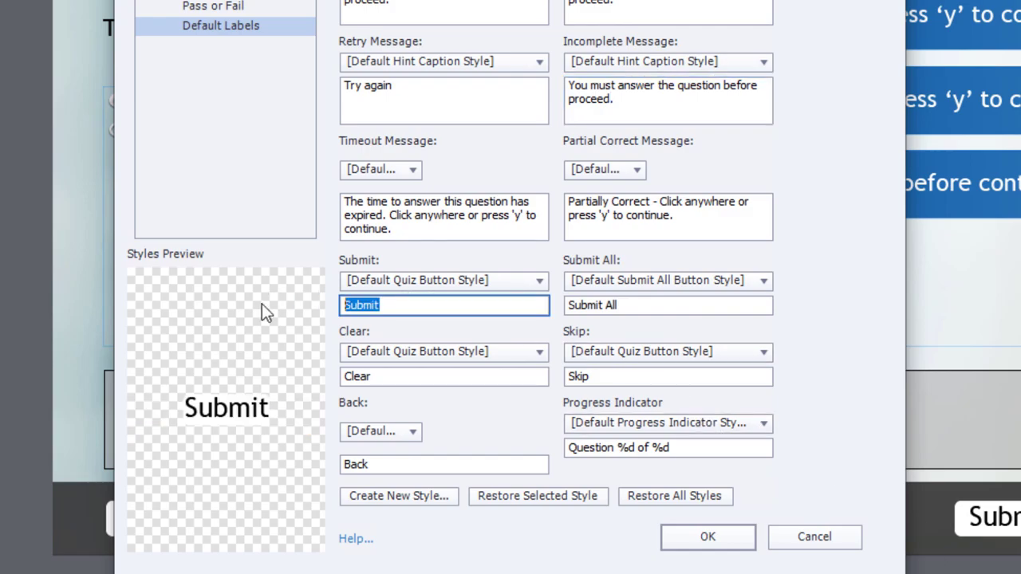
text(SUBMIT)
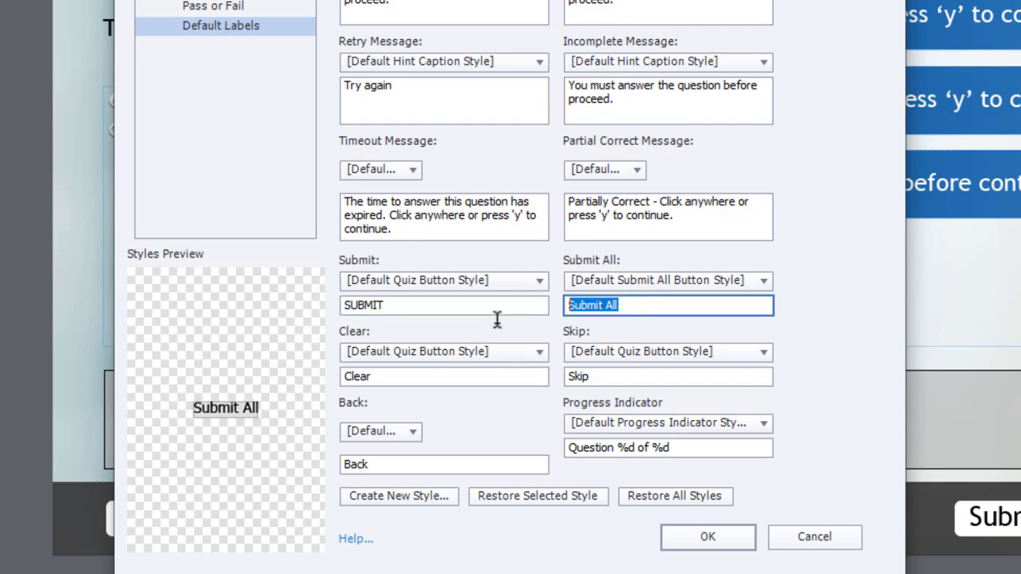
text(SUBMIT AL)
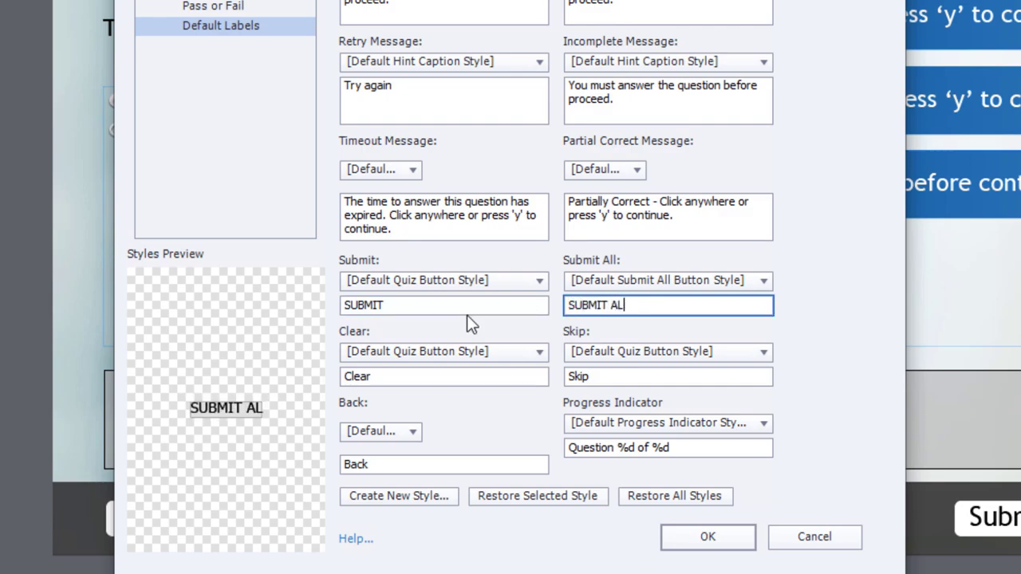
Relabel the Clear, Next and Back buttons as RESET, NEXT and BACK.
click(444, 376)
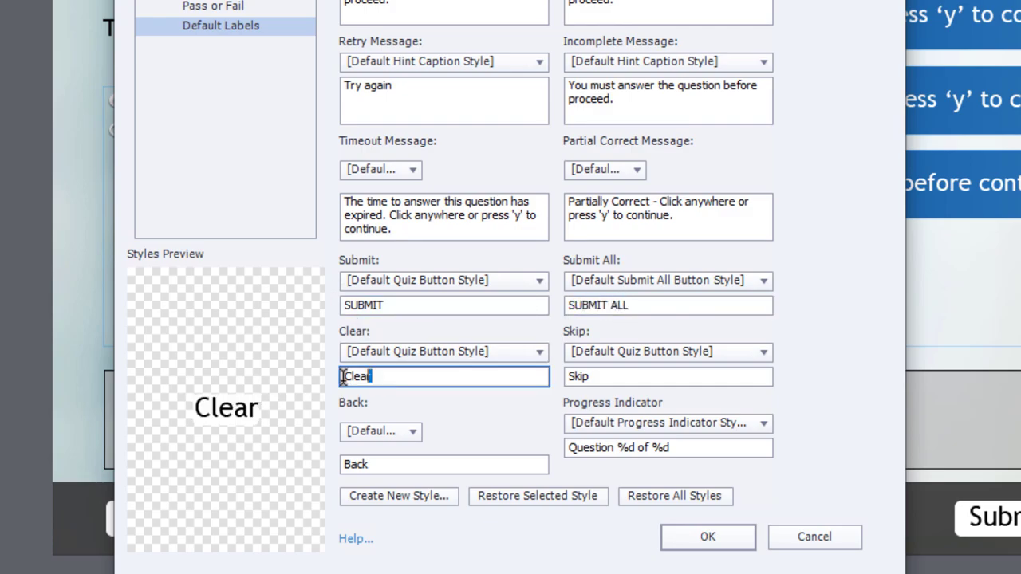
text(RESET)
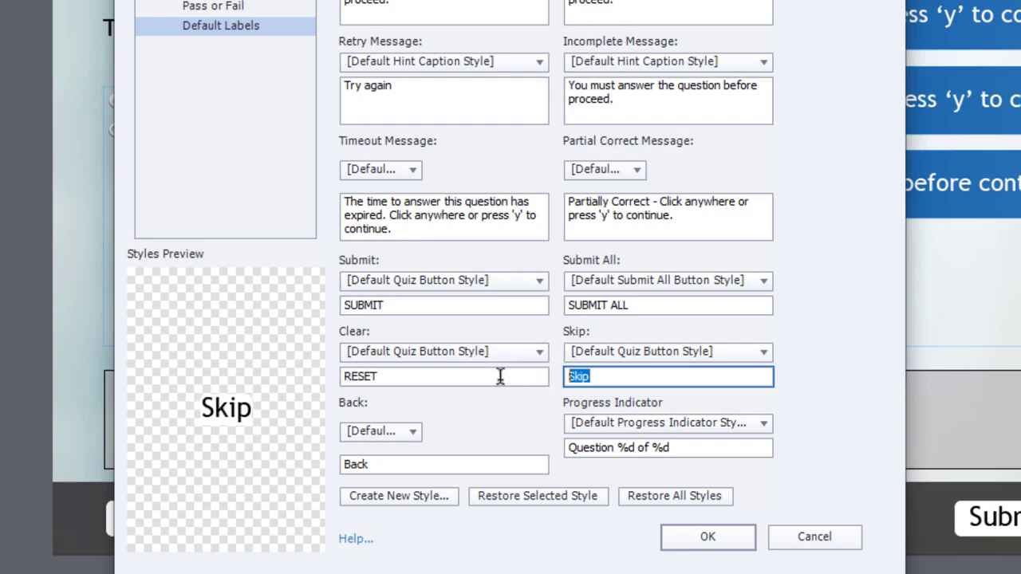
text(NEXT)
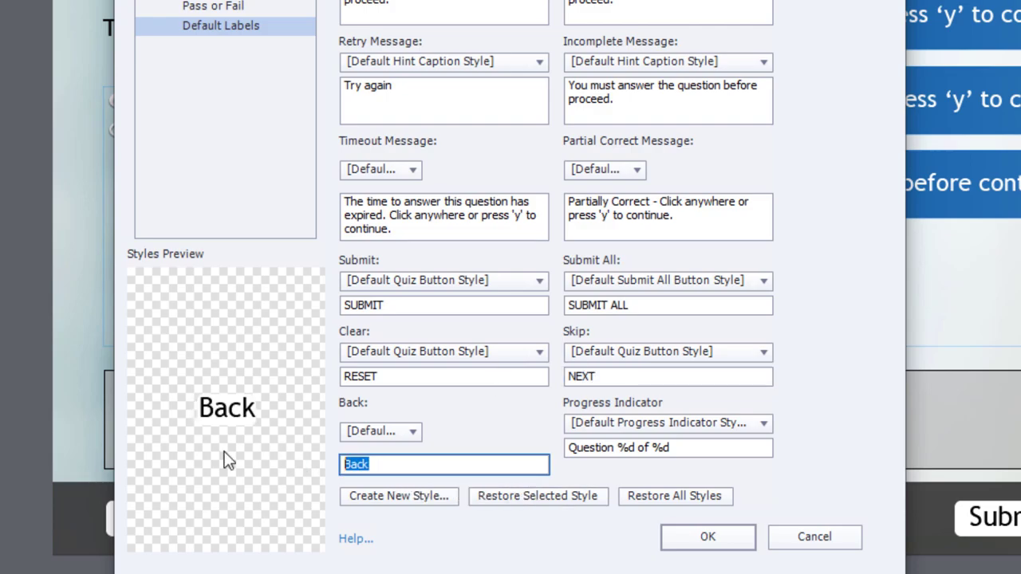
text(BACK)
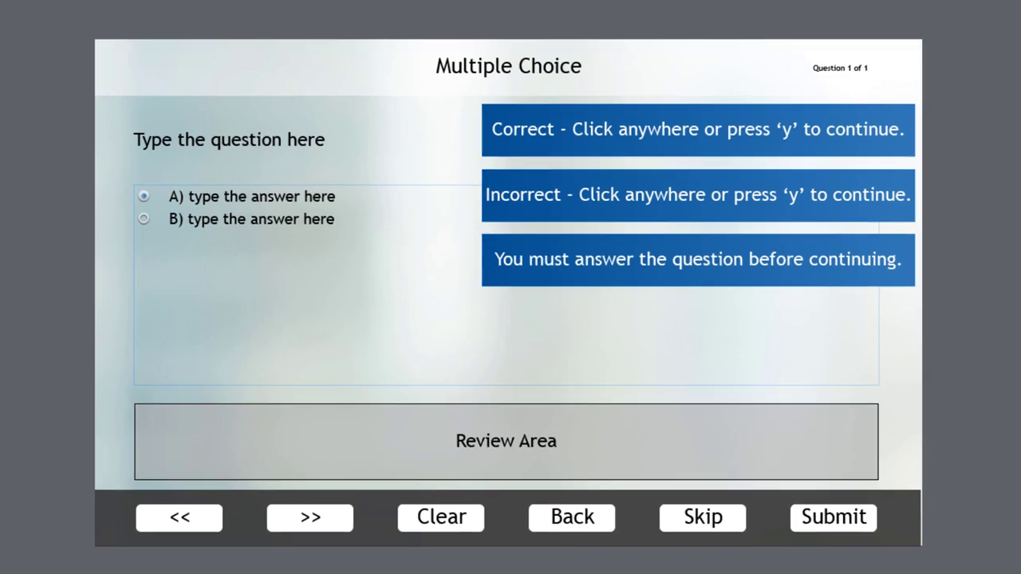
Insert a Multiple Choice question slide and enable its Back button.
click(172, 10)
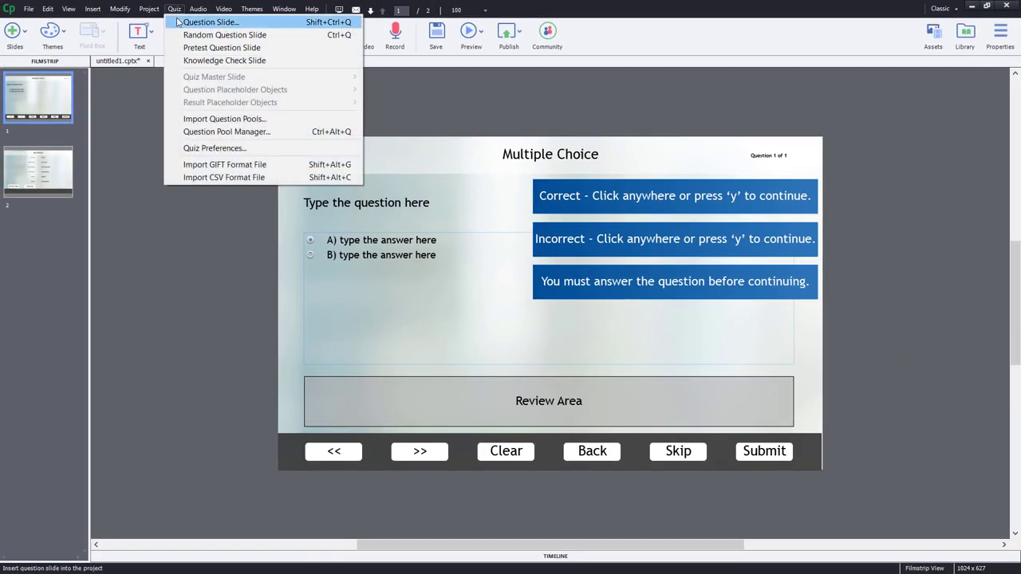
click(216, 23)
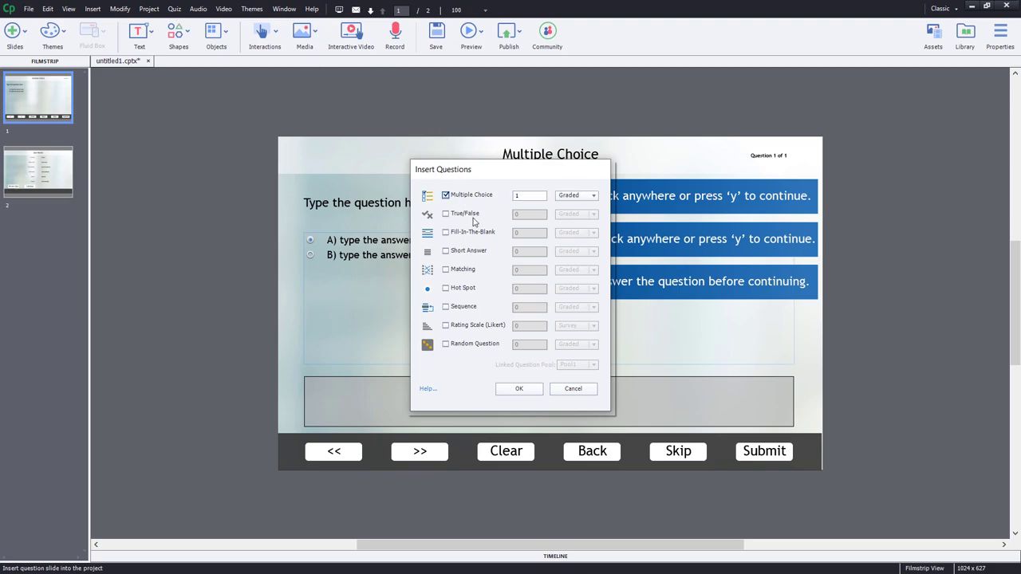
click(519, 389)
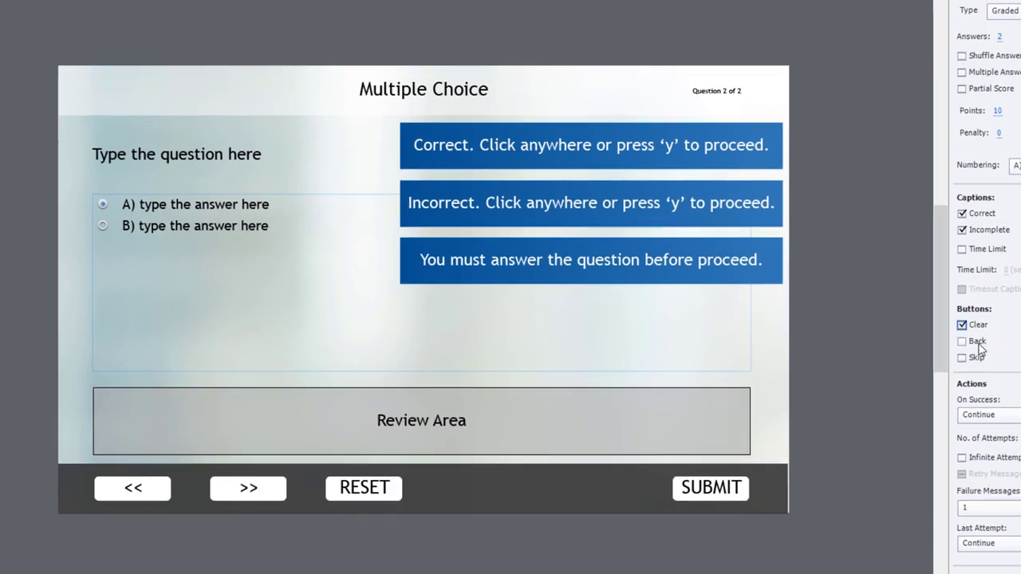
click(959, 341)
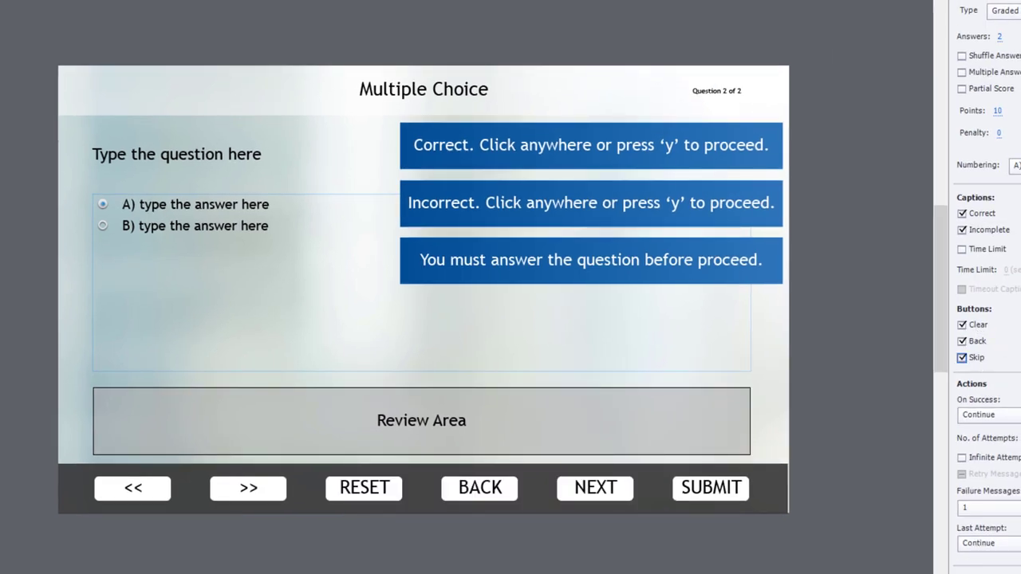